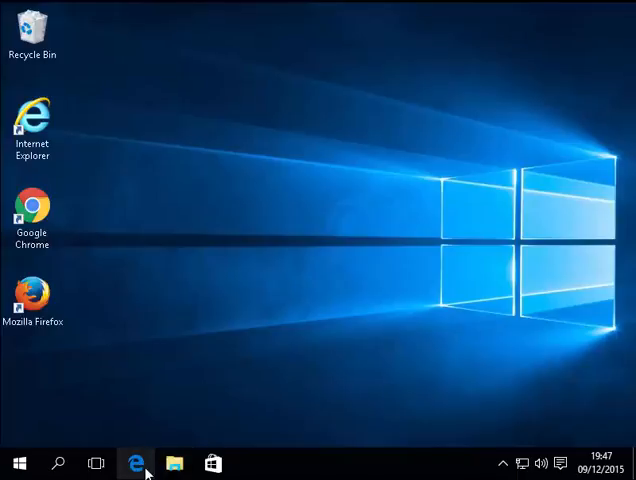
Launch Microsoft Edge from the taskbar onto its start page
{"action": "left_click", "coordinate": [136, 462]}
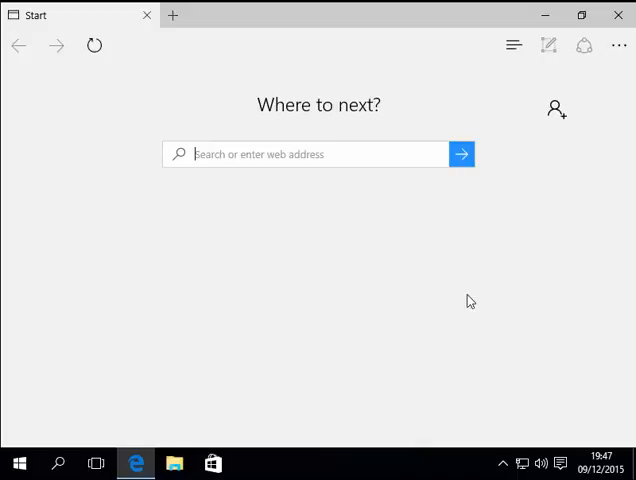
{"action": "left_click", "coordinate": [514, 44]}
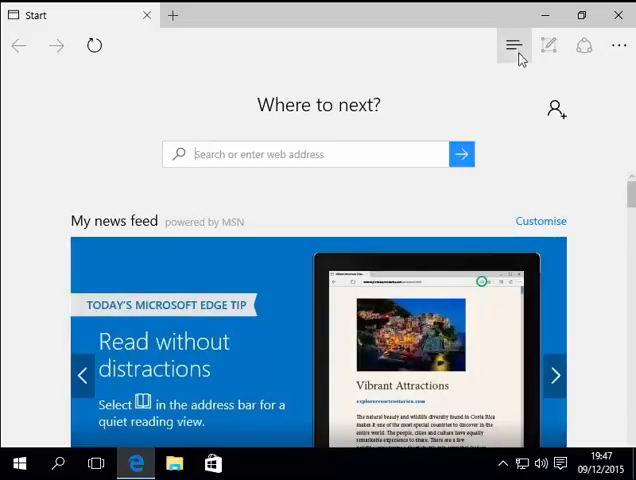
{"action": "mouse_move", "coordinate": [514, 46]}
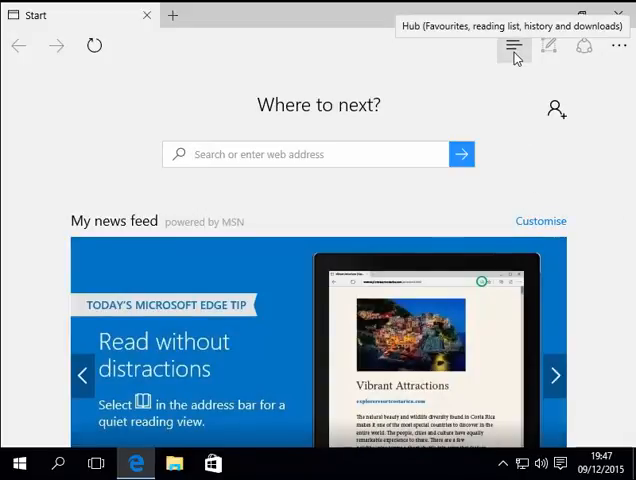
Show the Hub's History list of recently visited sites and scroll through it
{"action": "left_click", "coordinate": [512, 46]}
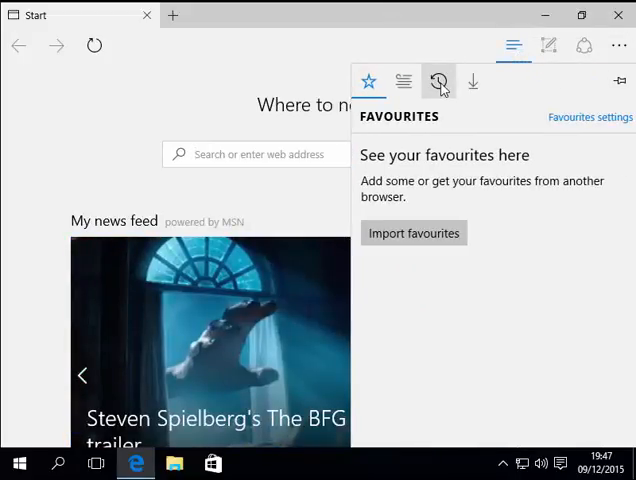
{"action": "mouse_move", "coordinate": [438, 82]}
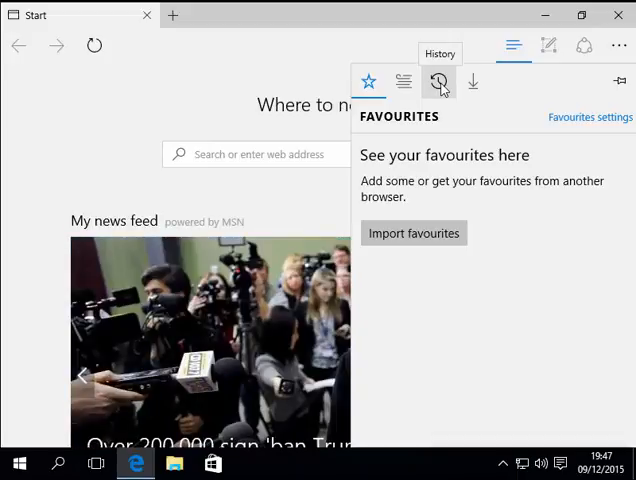
{"action": "left_click", "coordinate": [438, 80]}
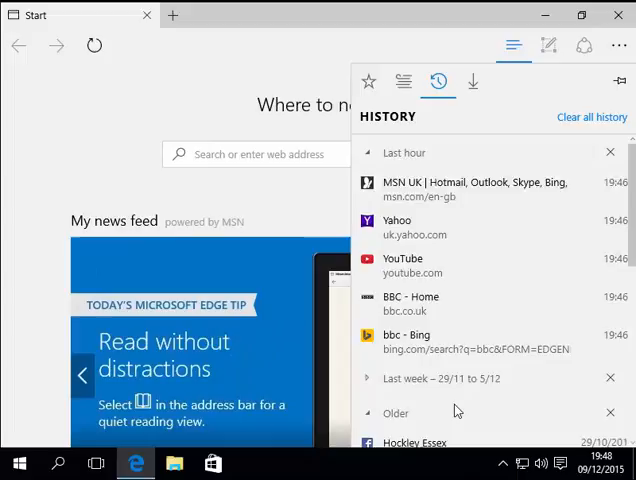
{"action": "scroll", "scroll_direction": "down", "scroll_amount": 3}
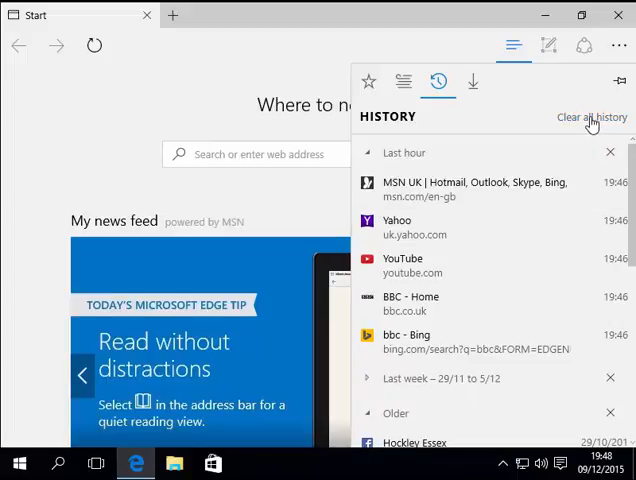
Start Clear all history, leaving browsing history, cookies and cached files checked after toggling the other types
{"action": "left_click", "coordinate": [592, 116]}
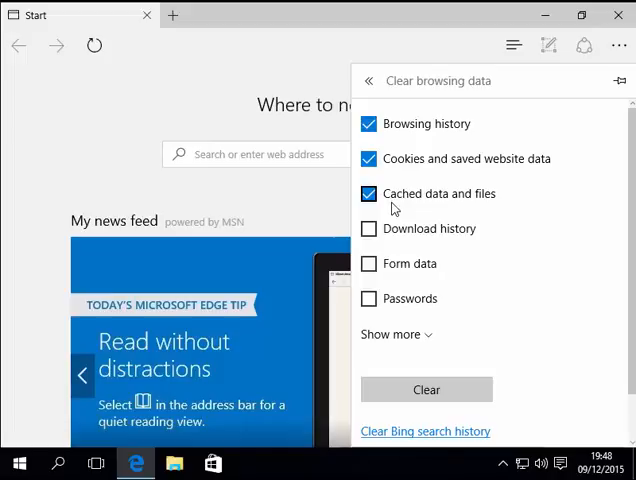
{"action": "left_click", "coordinate": [368, 194]}
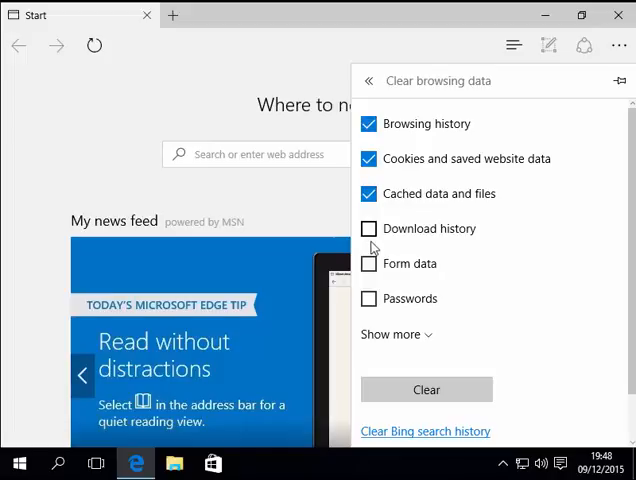
{"action": "left_click", "coordinate": [368, 228]}
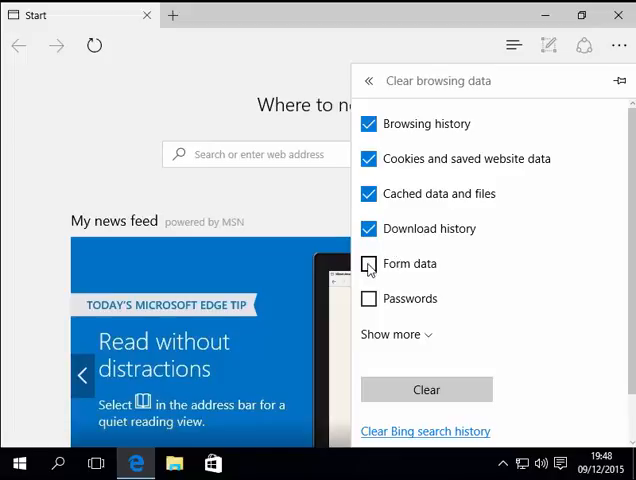
{"action": "left_click", "coordinate": [368, 298]}
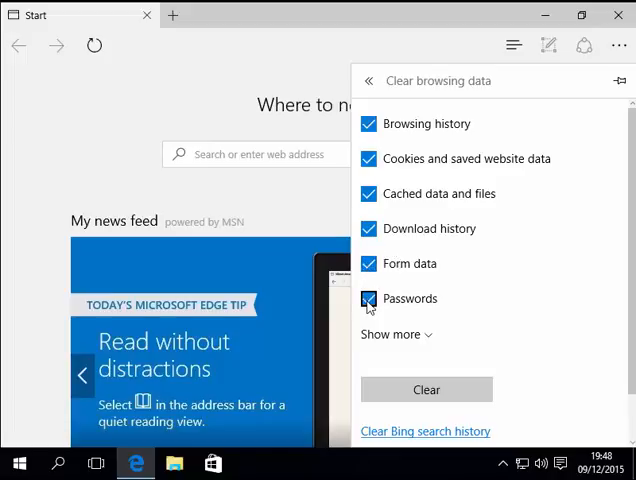
{"action": "left_click", "coordinate": [368, 298]}
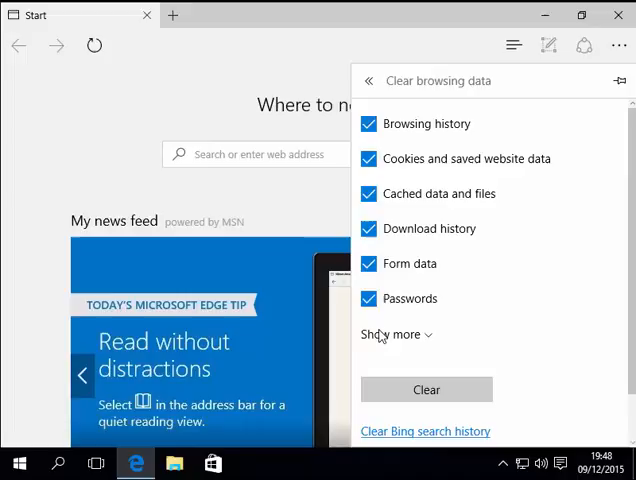
{"action": "left_click", "coordinate": [368, 298]}
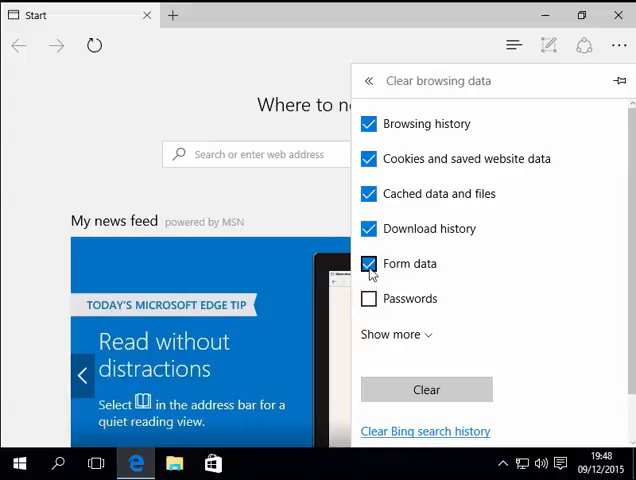
{"action": "left_click", "coordinate": [368, 264]}
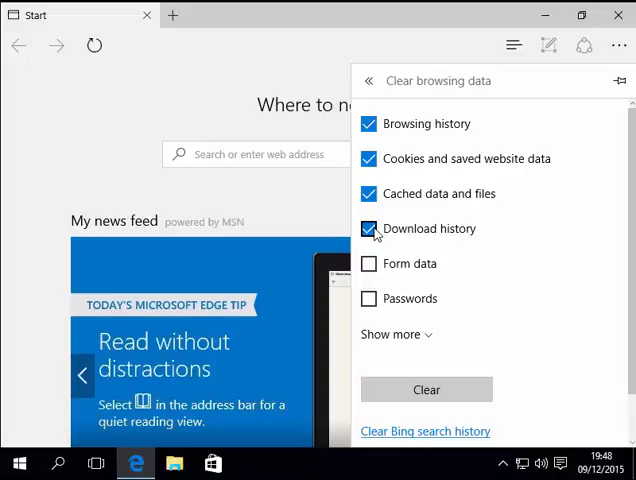
{"action": "left_click", "coordinate": [368, 228]}
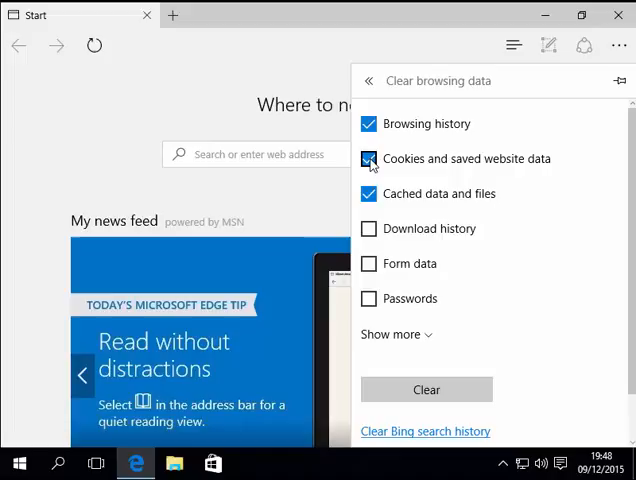
{"action": "left_click", "coordinate": [368, 160]}
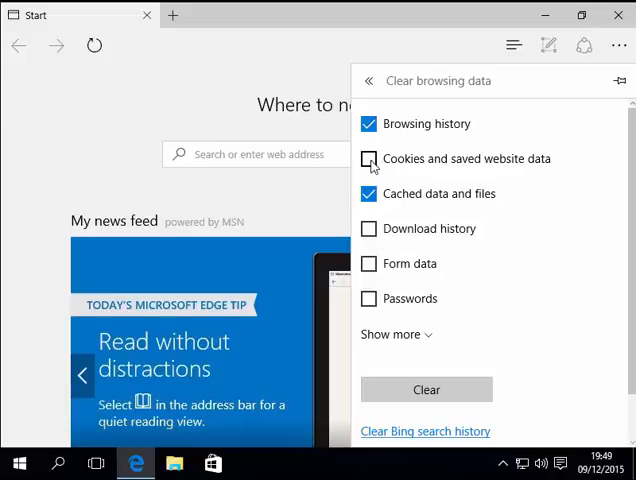
{"action": "left_click", "coordinate": [368, 160]}
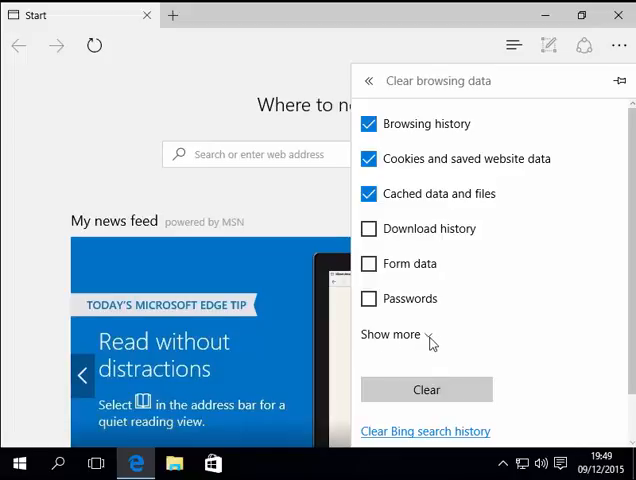
Reveal the extra data types — media licences, pop-up exceptions, location and permissions — all unchecked
{"action": "left_click", "coordinate": [392, 334]}
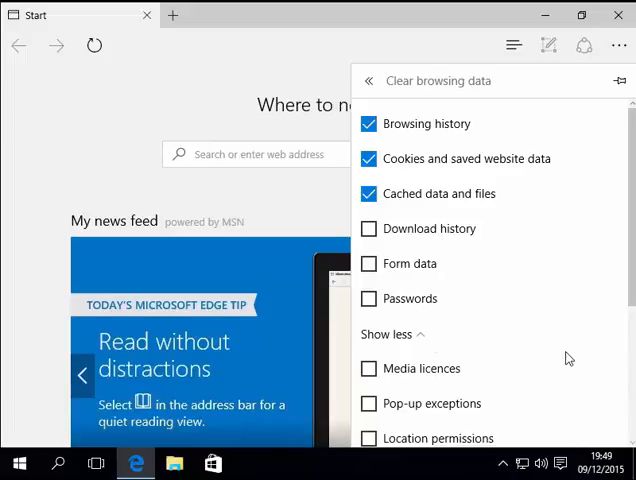
{"action": "scroll", "scroll_direction": "down", "scroll_amount": 3}
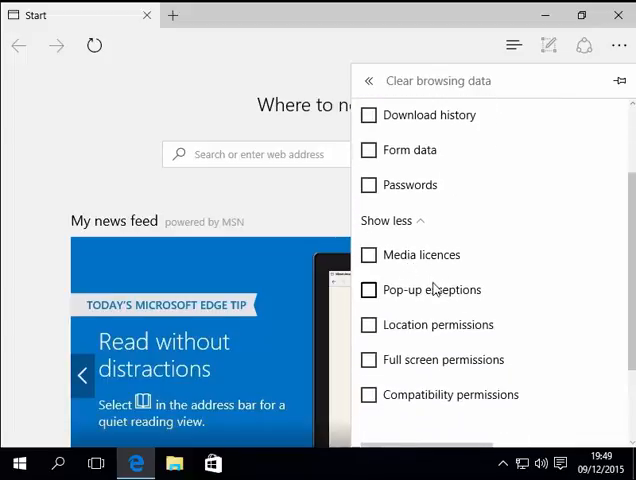
{"action": "mouse_move", "coordinate": [456, 340]}
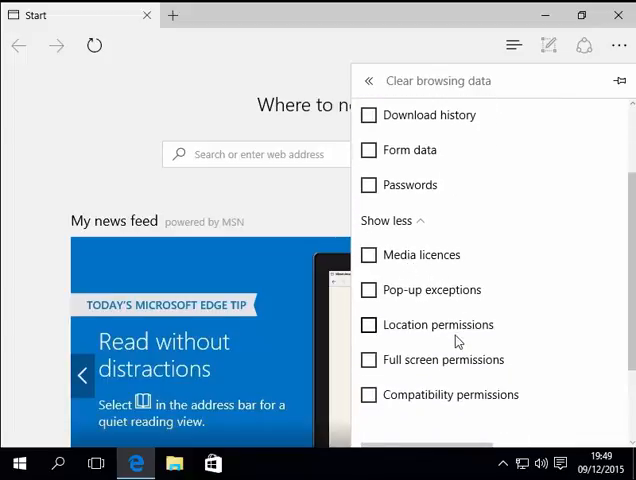
{"action": "mouse_move", "coordinate": [456, 368]}
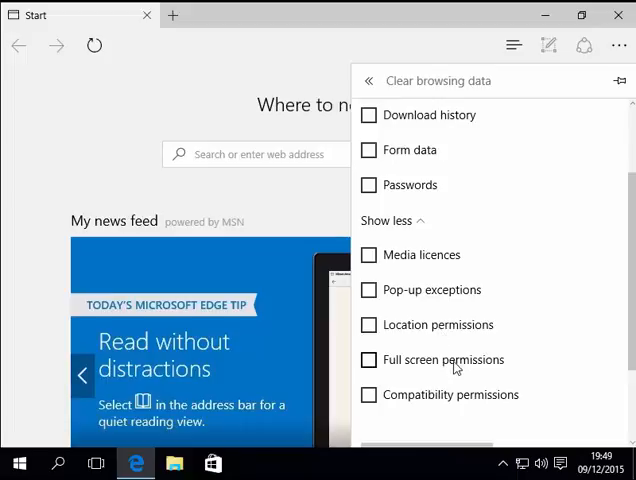
{"action": "mouse_move", "coordinate": [478, 396]}
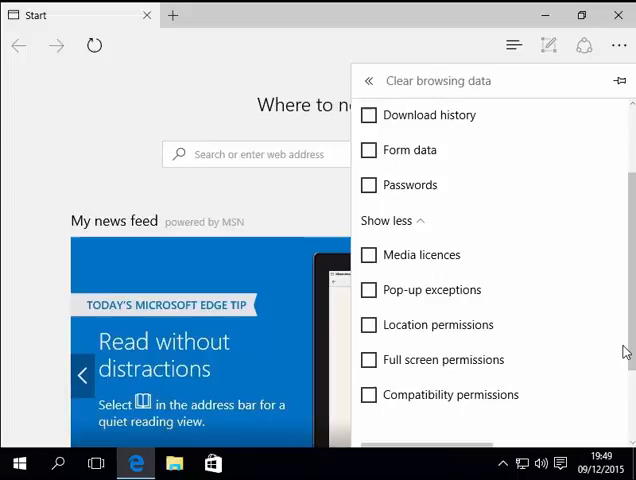
{"action": "mouse_move", "coordinate": [444, 228]}
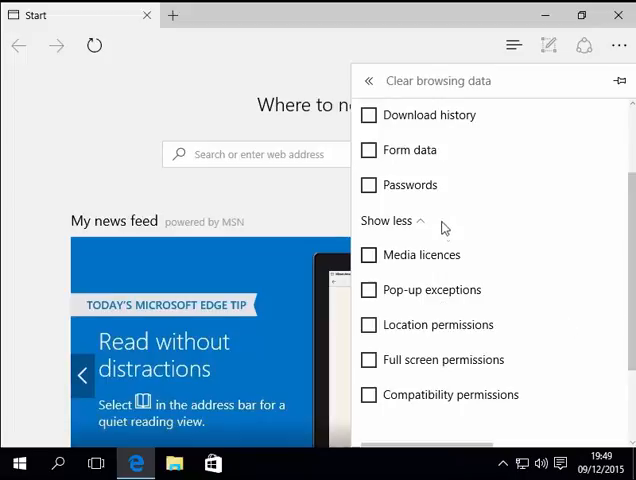
{"action": "mouse_move", "coordinate": [424, 232]}
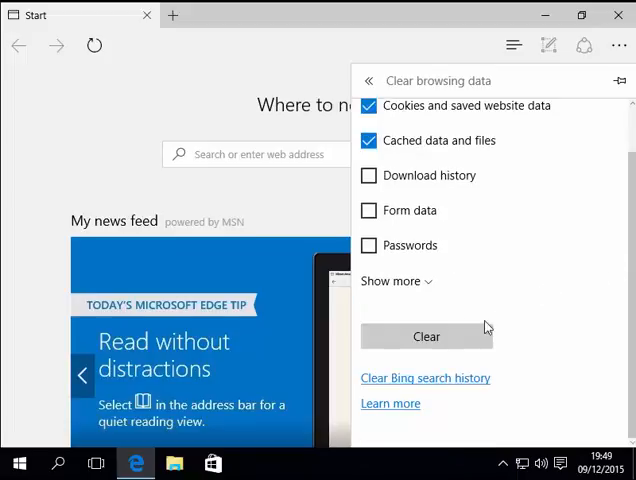
Clear the checked browsing data
{"action": "left_click", "coordinate": [426, 336]}
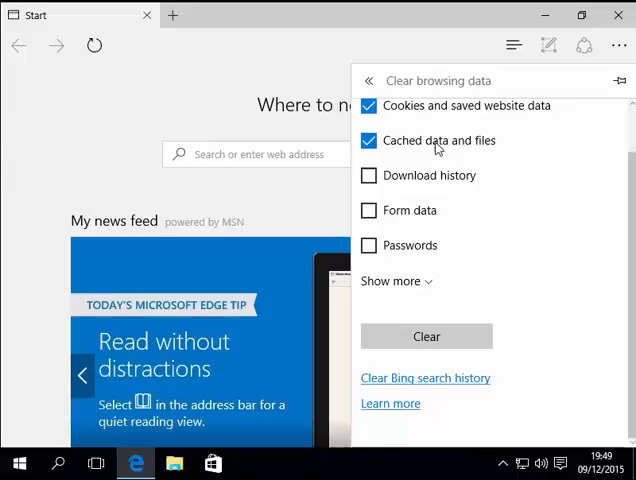
{"action": "mouse_move", "coordinate": [120, 168]}
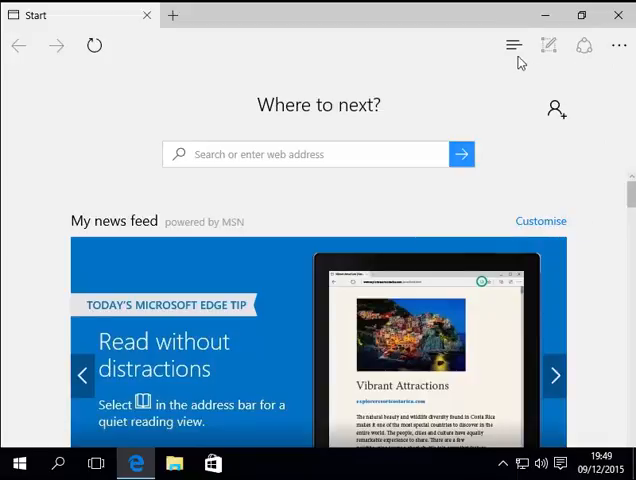
{"action": "mouse_move", "coordinate": [514, 46]}
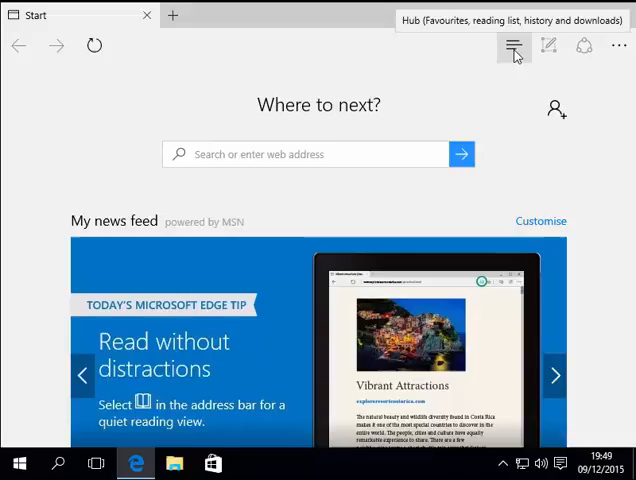
Reopen the Hub, glance at Favourites and Reading list, then confirm the history is now empty
{"action": "left_click", "coordinate": [512, 46]}
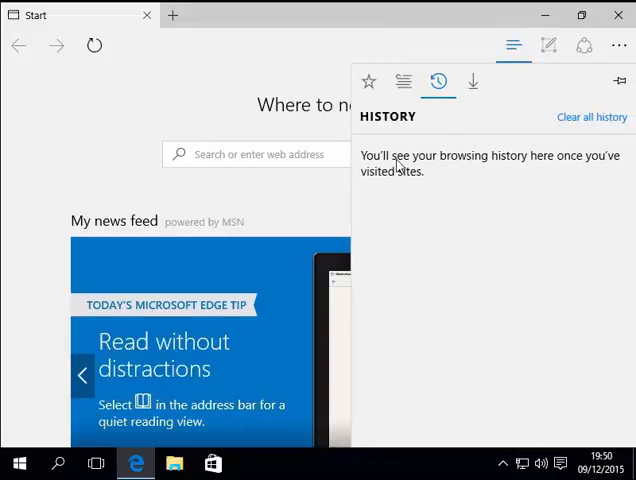
{"action": "mouse_move", "coordinate": [546, 170]}
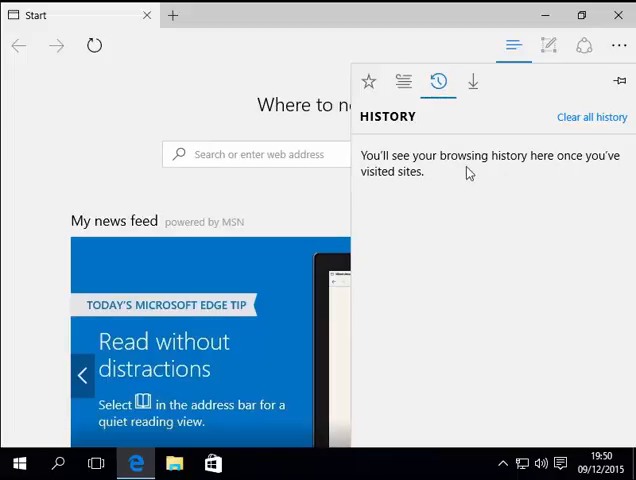
{"action": "left_click", "coordinate": [368, 80]}
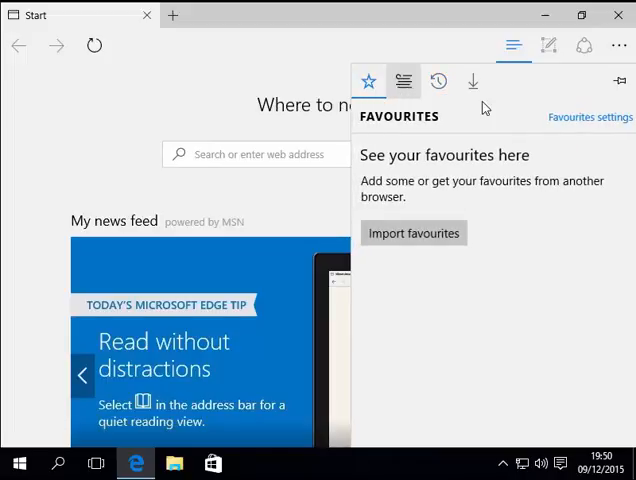
{"action": "left_click", "coordinate": [404, 80]}
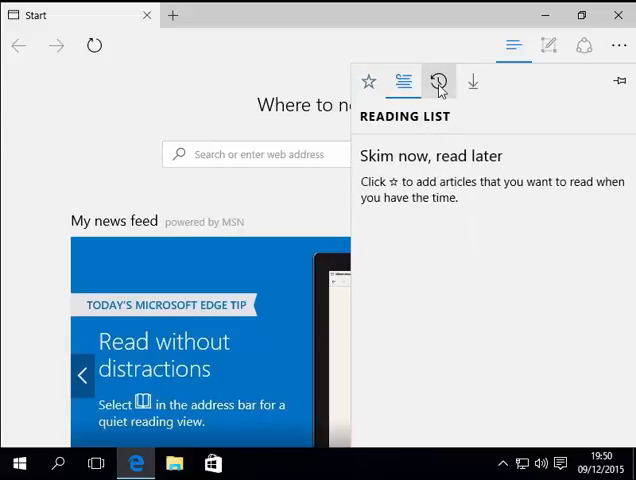
{"action": "mouse_move", "coordinate": [438, 82]}
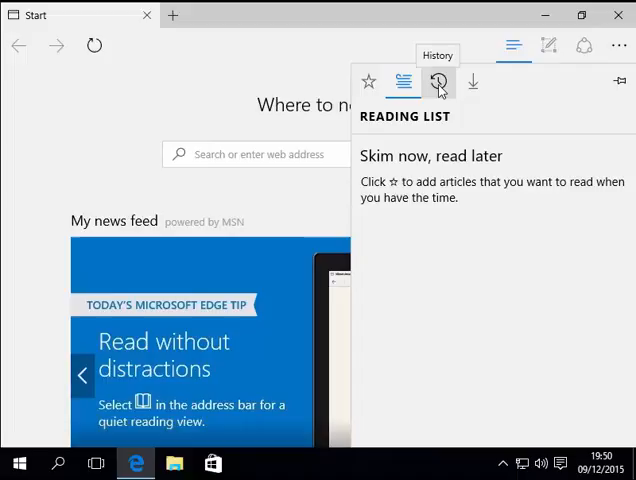
{"action": "left_click", "coordinate": [438, 82]}
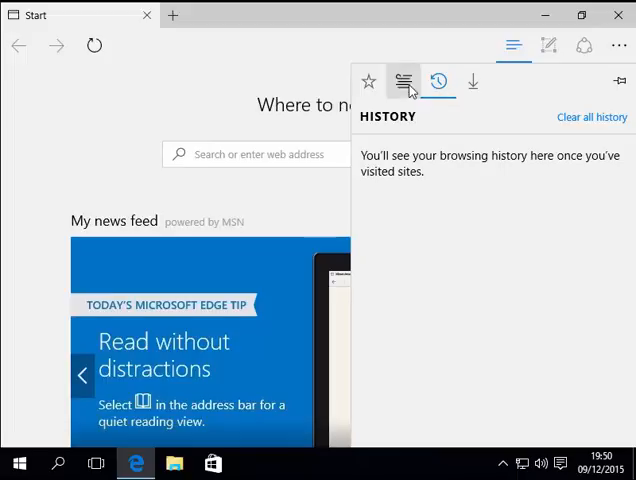
Switch the Hub to the empty Favourites section
{"action": "left_click", "coordinate": [368, 80]}
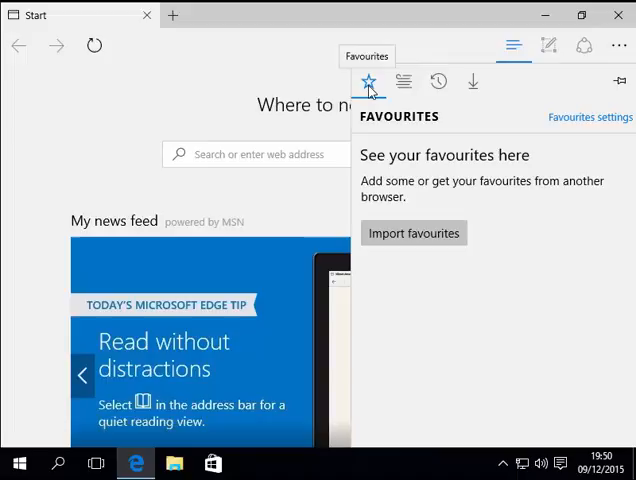
{"action": "mouse_move", "coordinate": [178, 112]}
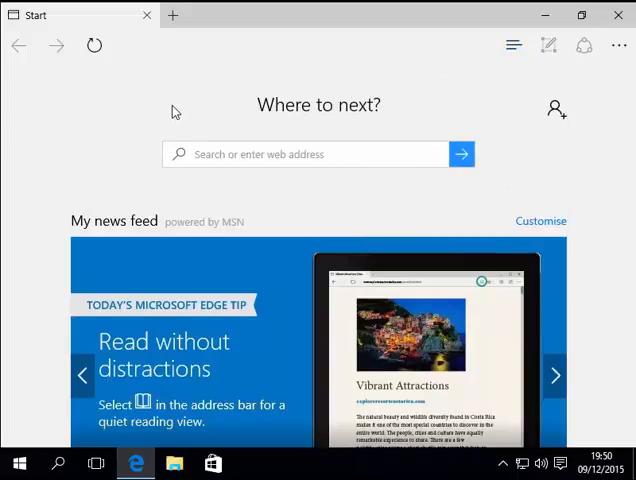
{"action": "mouse_move", "coordinate": [392, 408]}
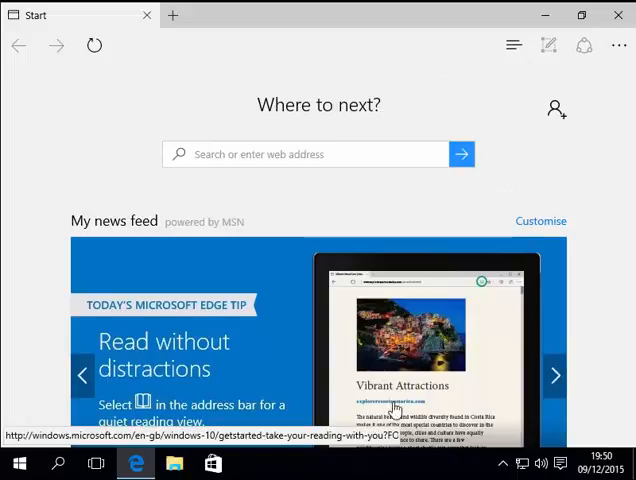